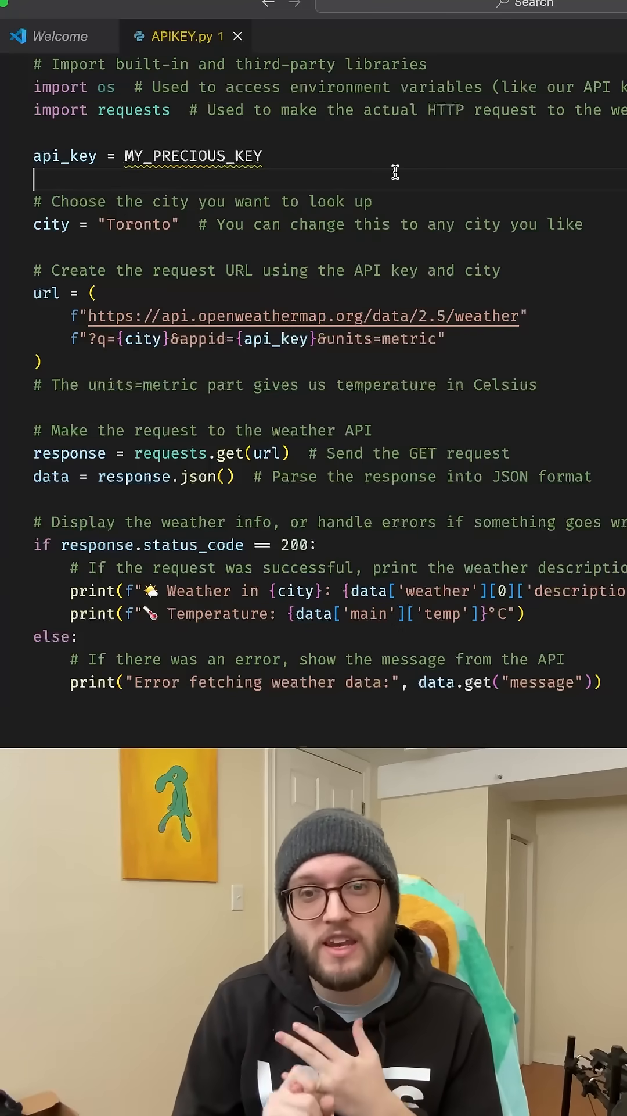
Create a new hidden .env file and begin its variable name with "WE".
left_click(58, 36)
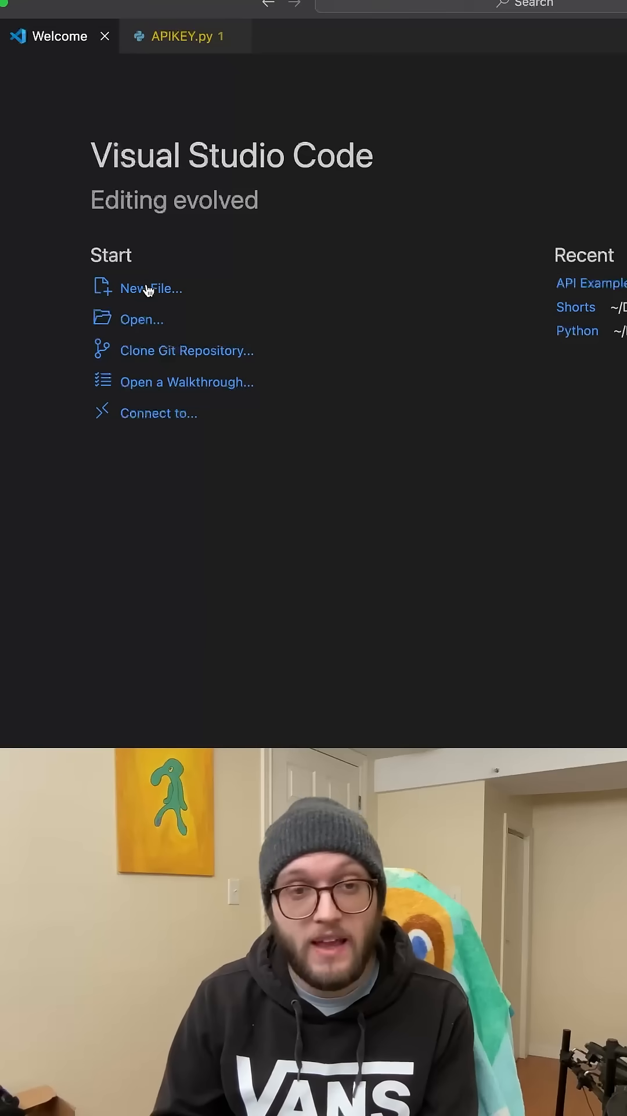
left_click(150, 288)
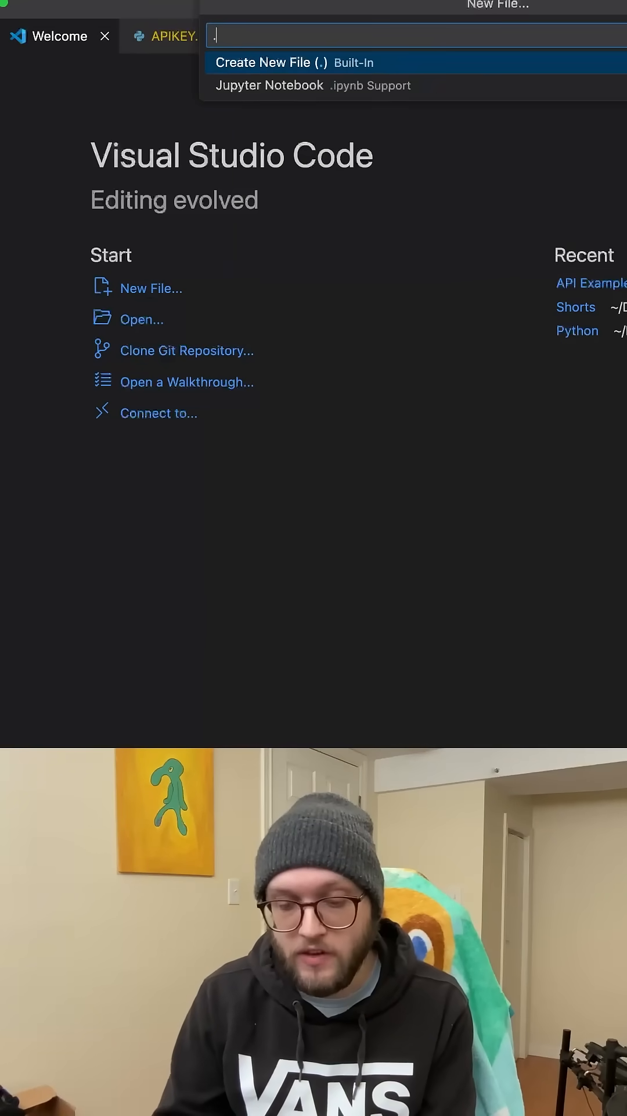
type("env")
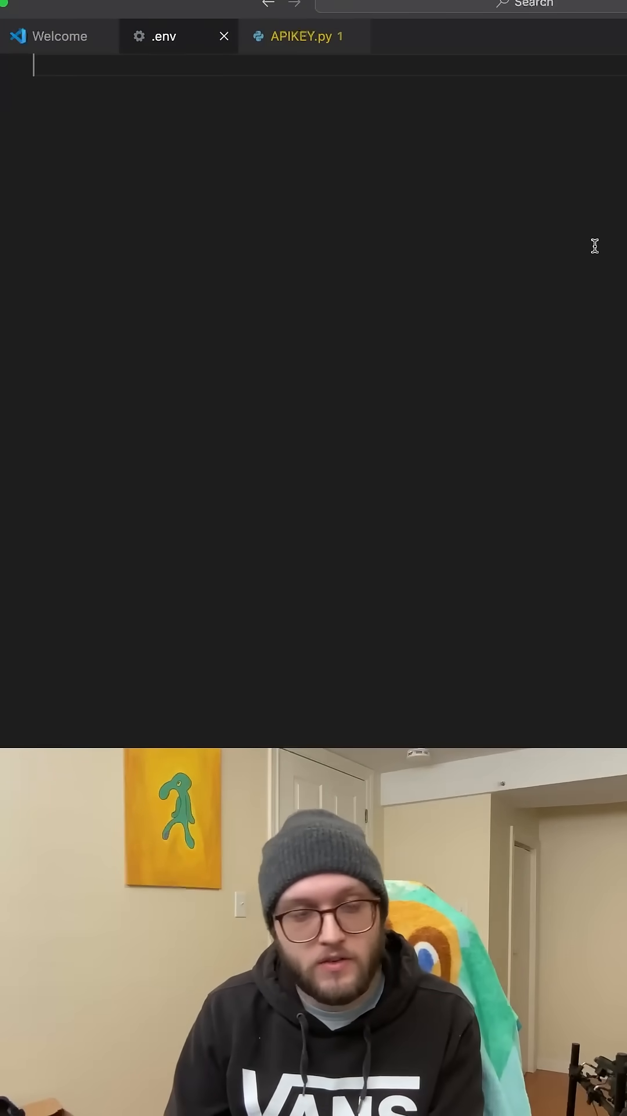
type("WE")
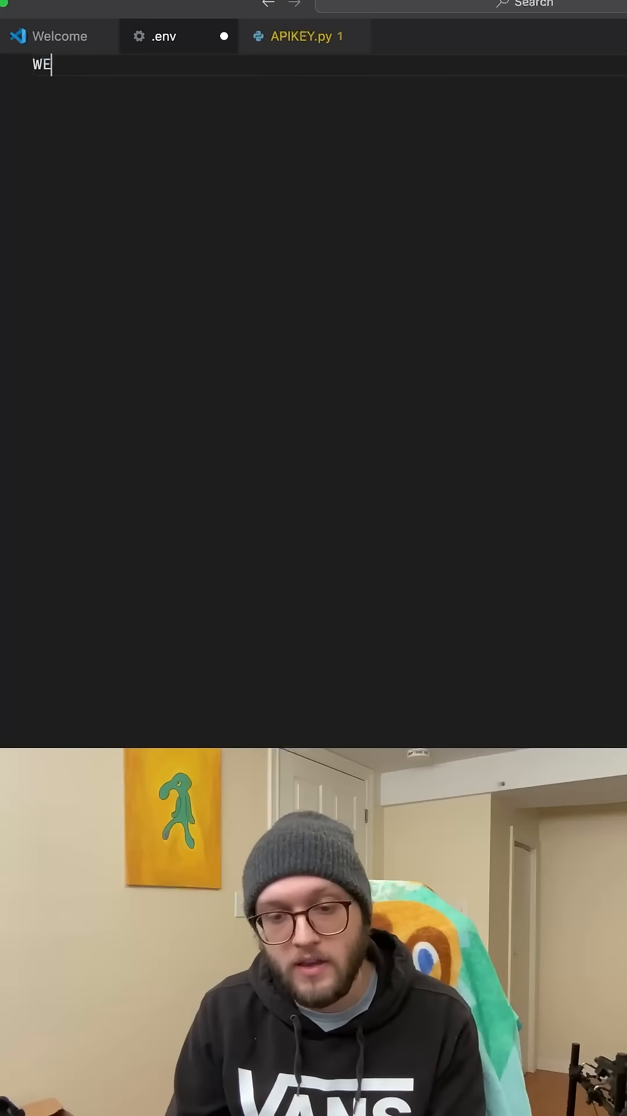